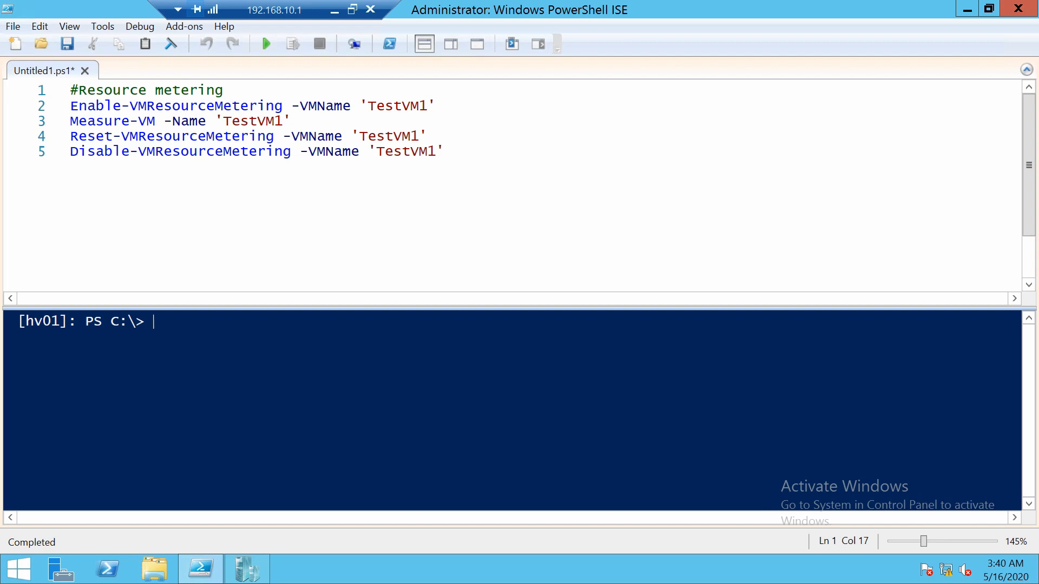
- Run line 2, Enable-VMResourceMetering -VMName 'TestVM1', with Run Selection
click(244, 105)
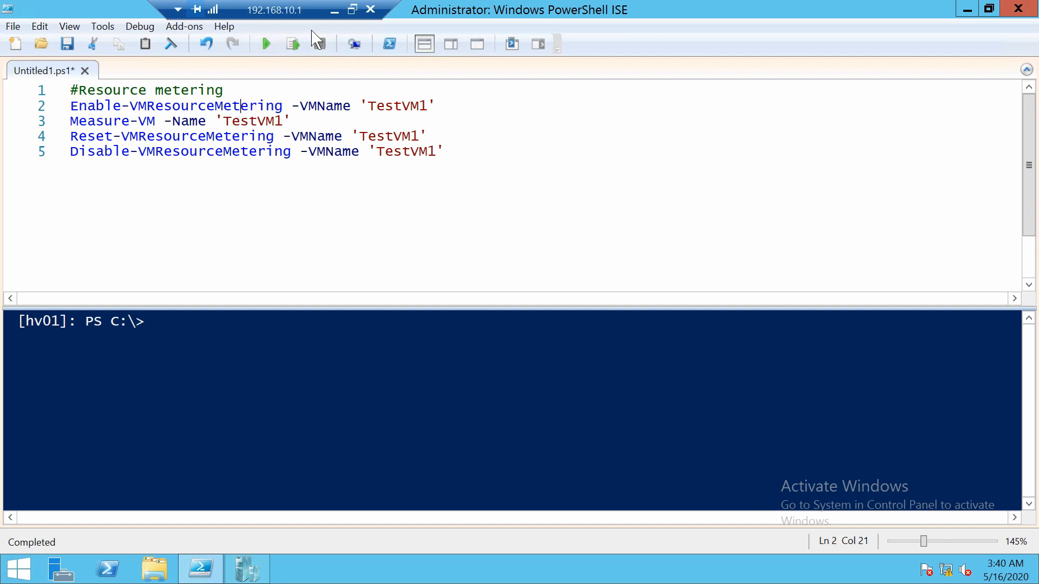
mouse_move(291, 43)
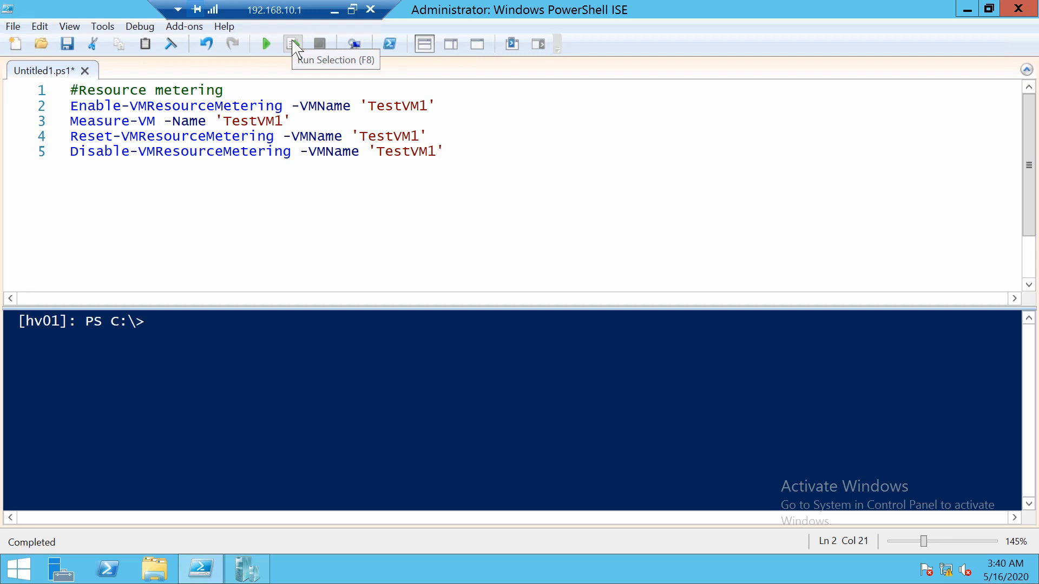
click(292, 43)
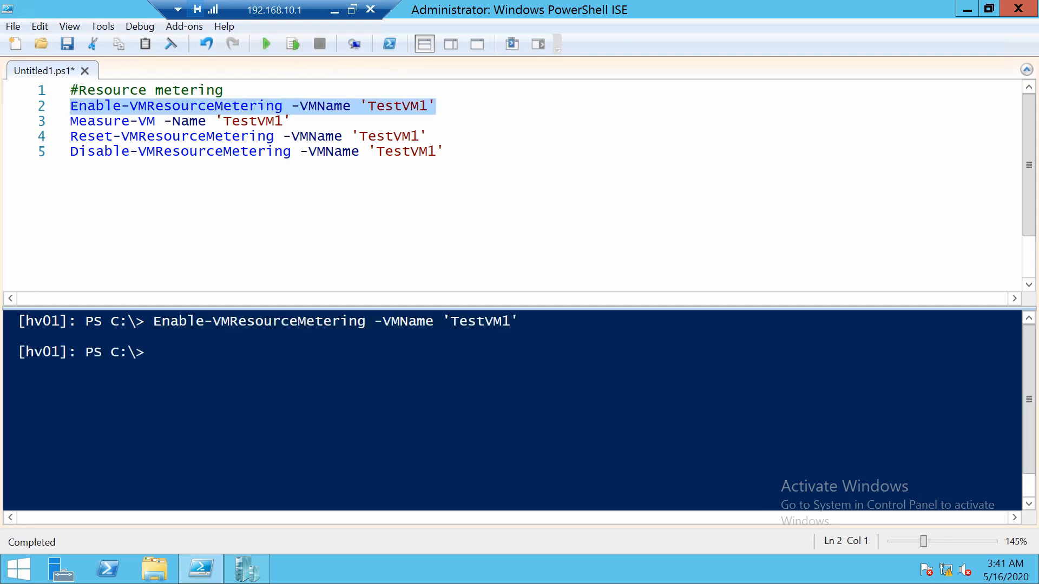
- Place the cursor on line 3, Measure-VM -Name 'TestVM1'
click(108, 121)
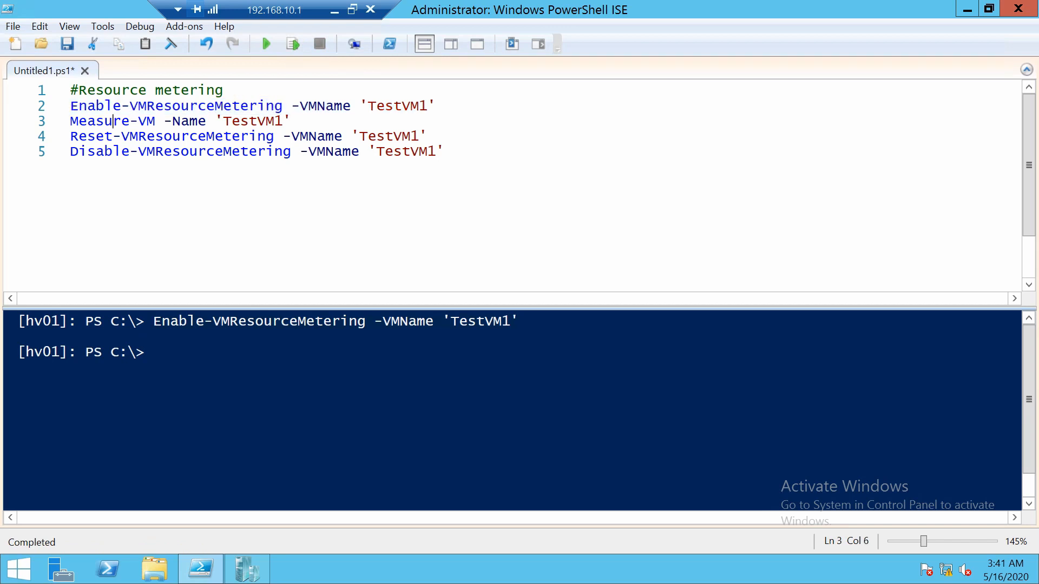
mouse_move(302, 68)
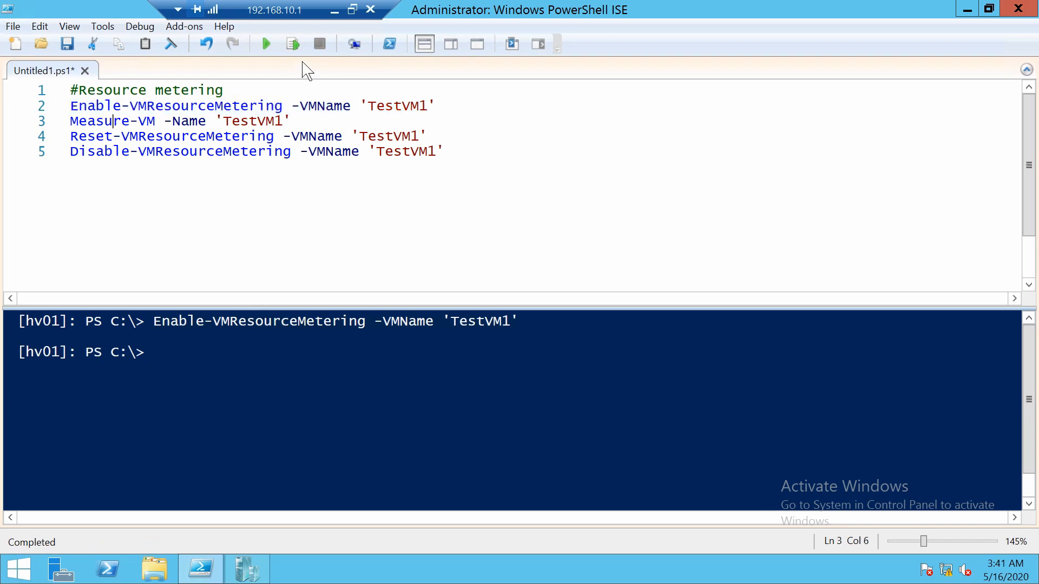
mouse_move(317, 87)
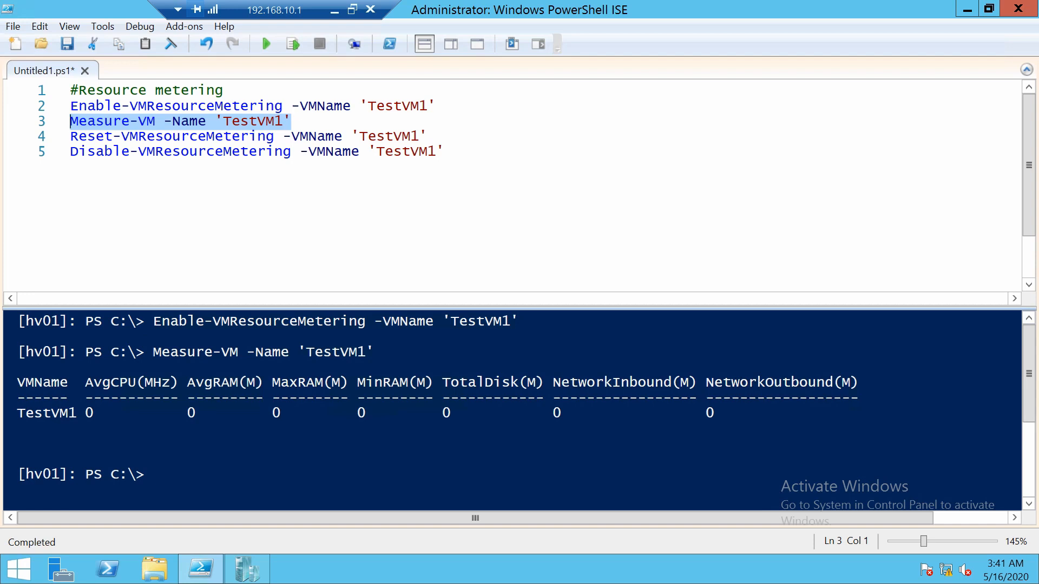
- Clear the console, enter Measure-VM -Name 'TestVM1' | fl *, and scroll through its properties
text(cls)
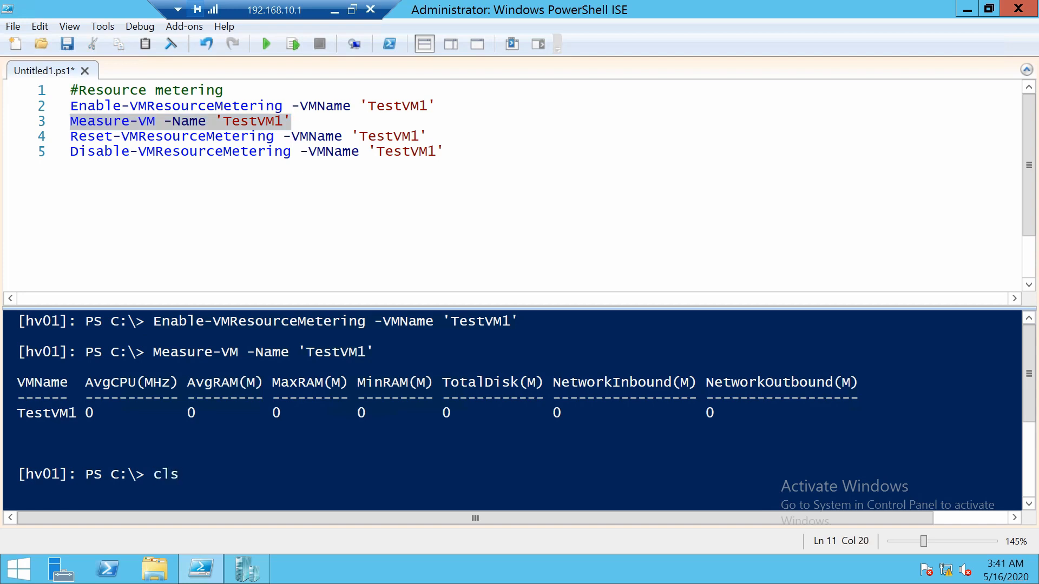
key(Enter)
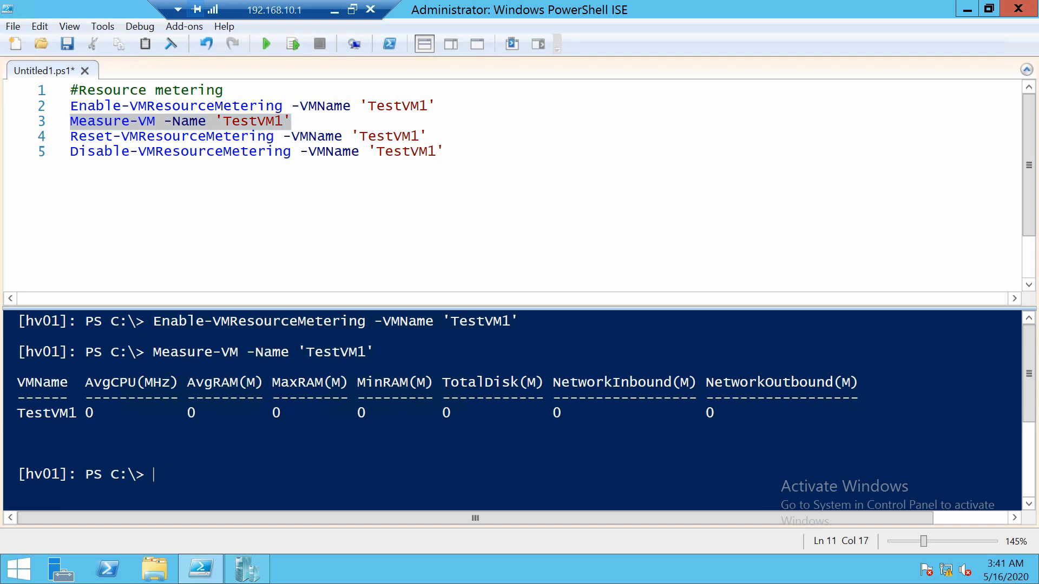
text(Measure-VM -Name 'TestVM1')
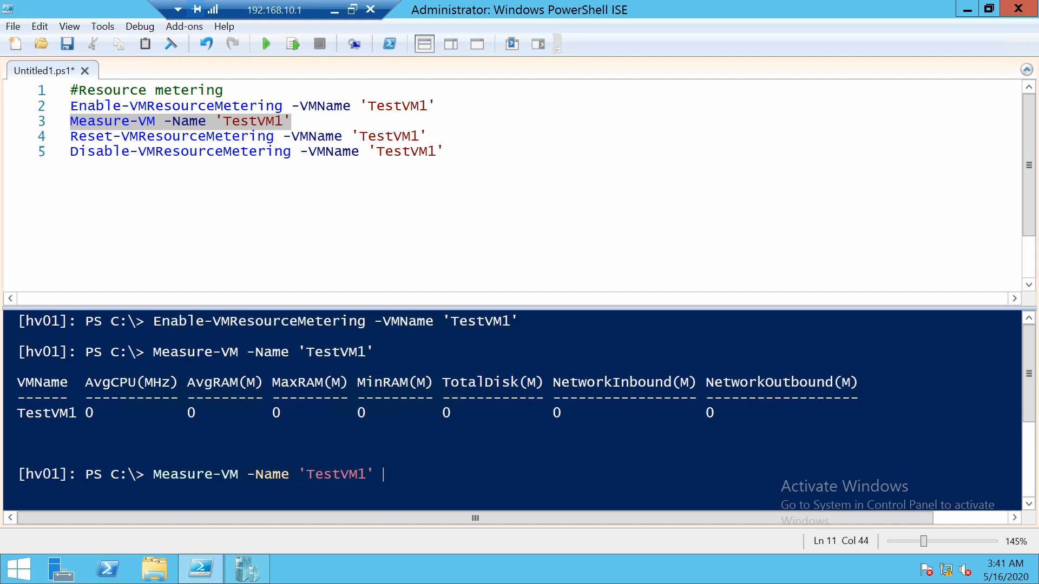
text(| fl *)
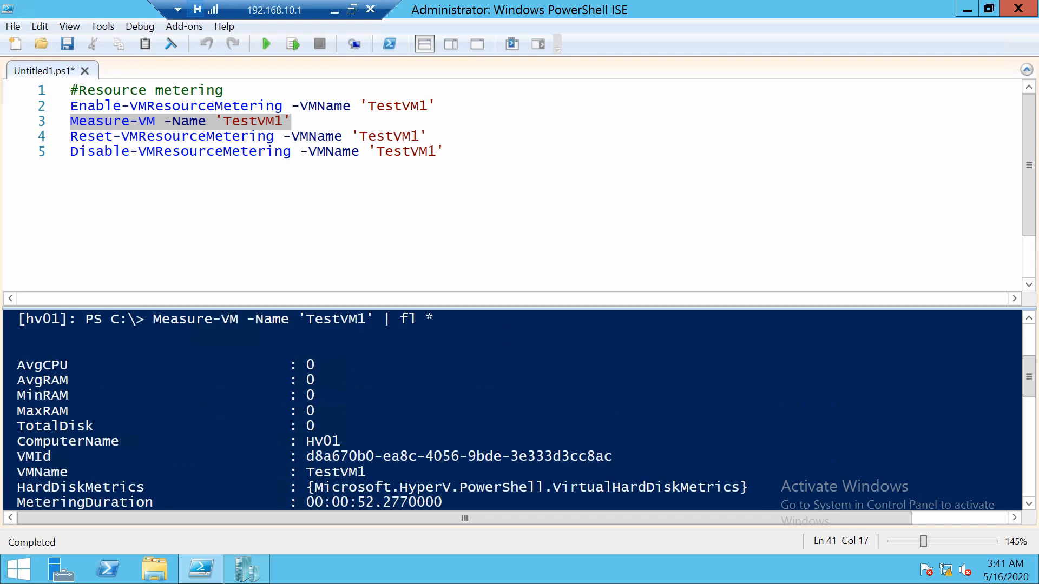
scroll(down, 3)
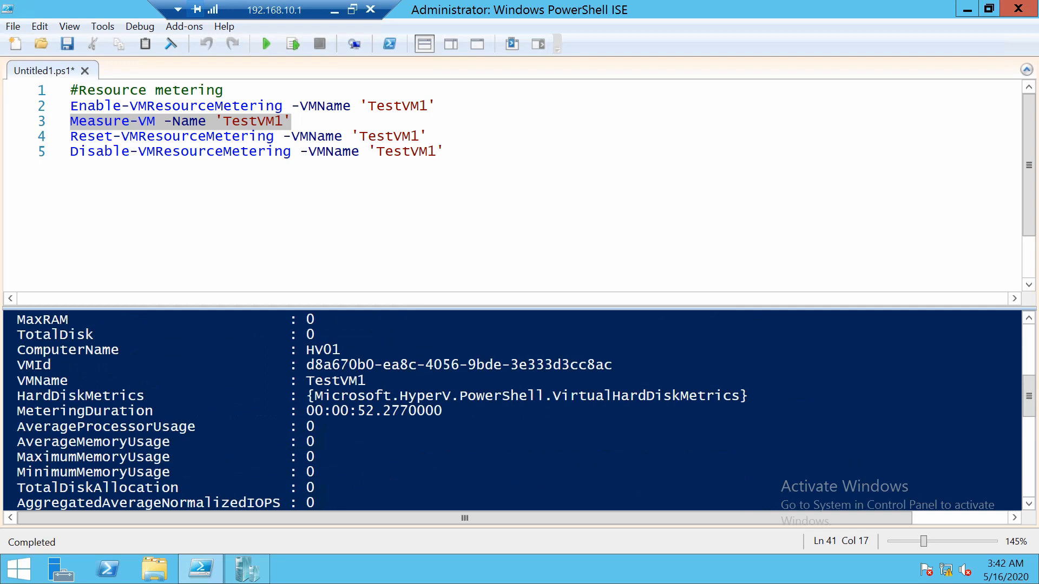
scroll(down, 3)
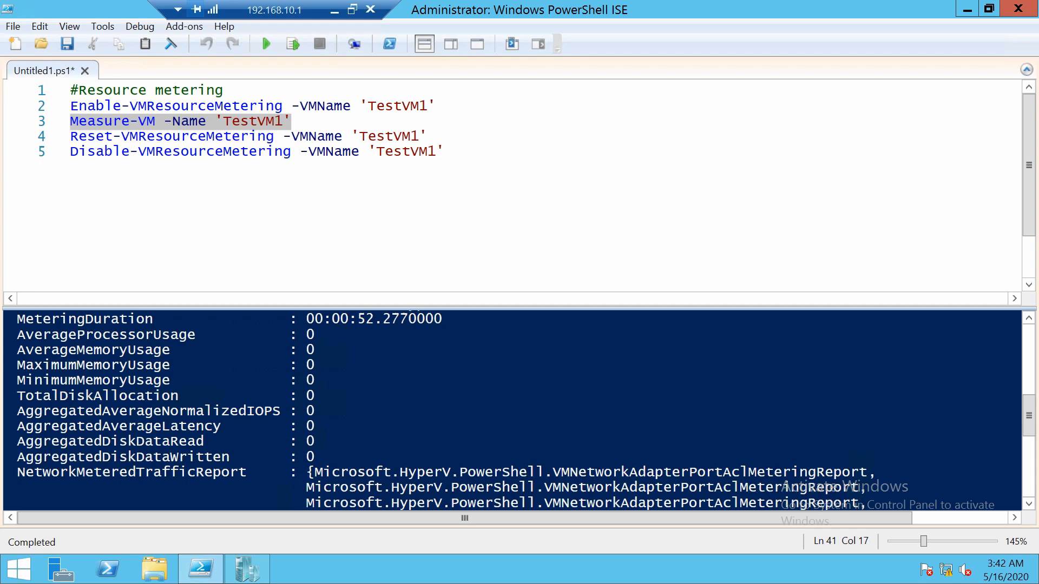
scroll(down, 3)
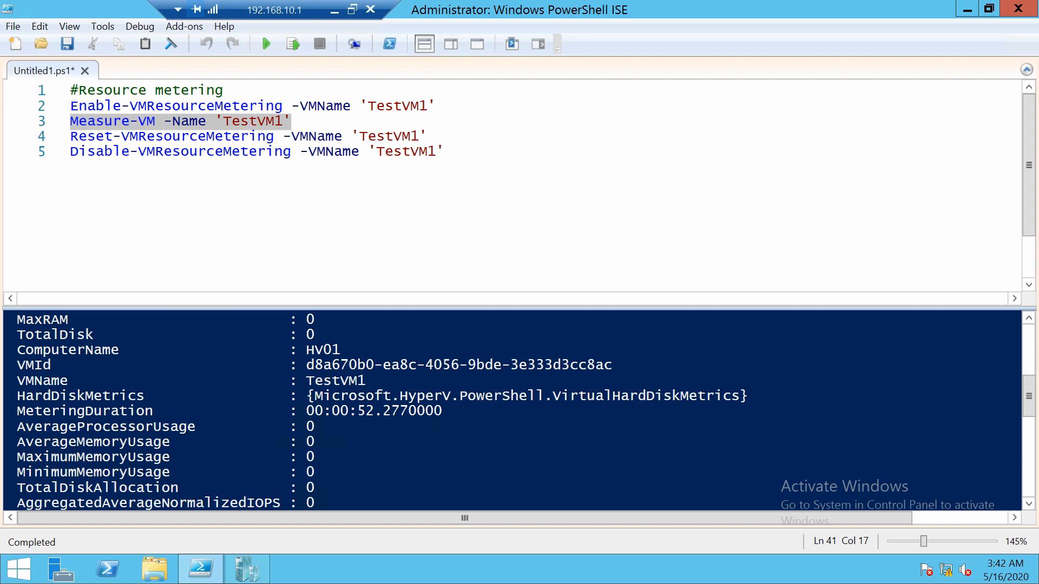
- Run line 4, Reset-VMResourceMetering, then line 5, Disable-VMResourceMetering, for TestVM1
click(82, 136)
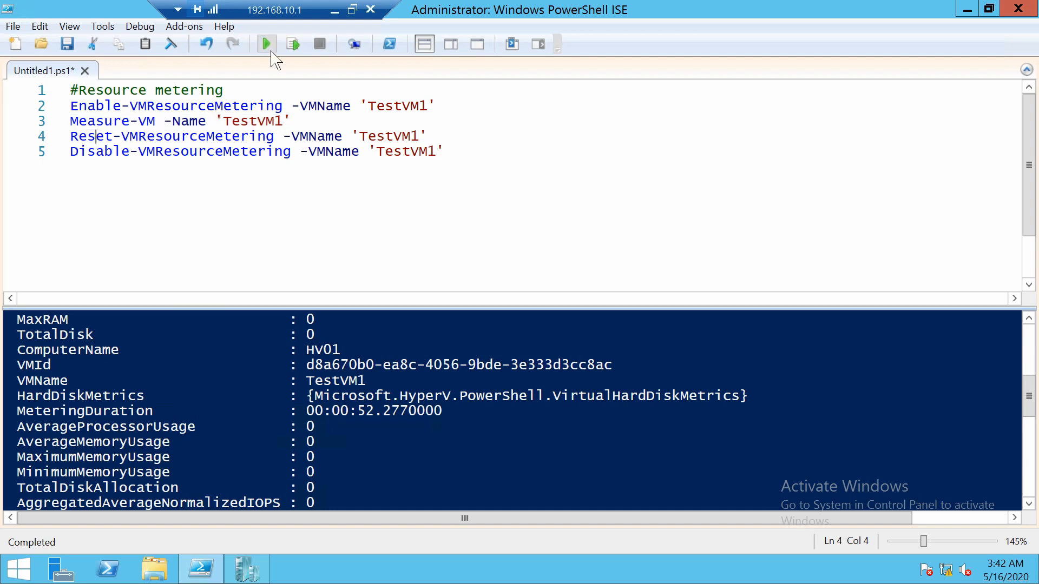
click(265, 44)
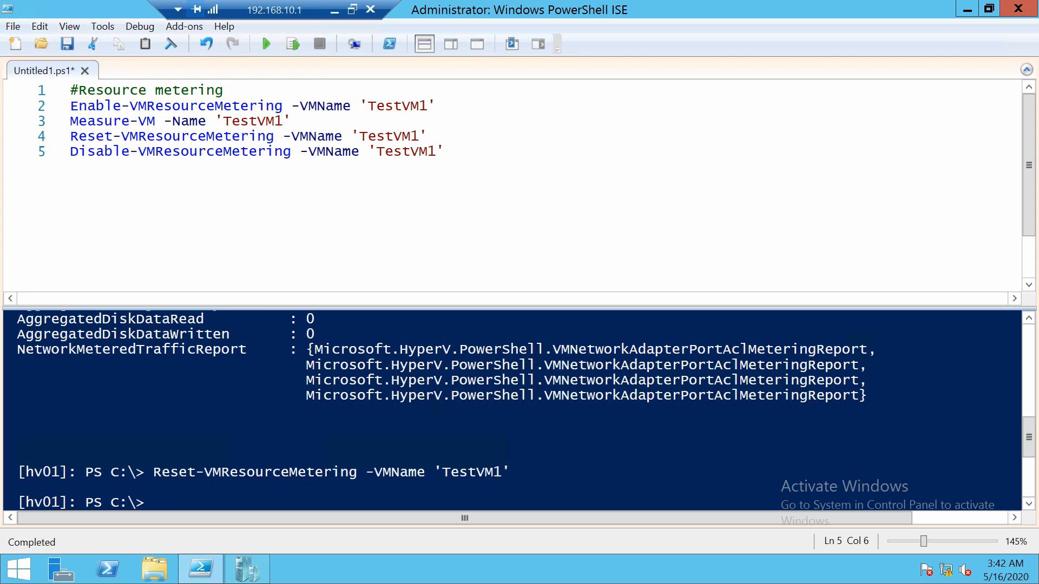
click(265, 44)
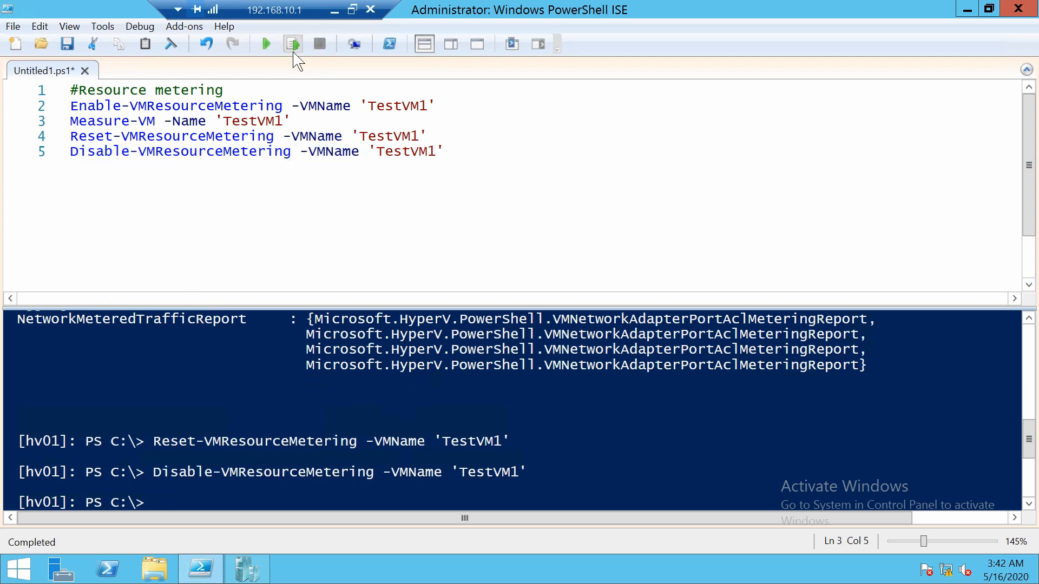
- Re-run Measure-VM -Name 'TestVM1' with Run Selection, producing the not-enabled error
click(292, 44)
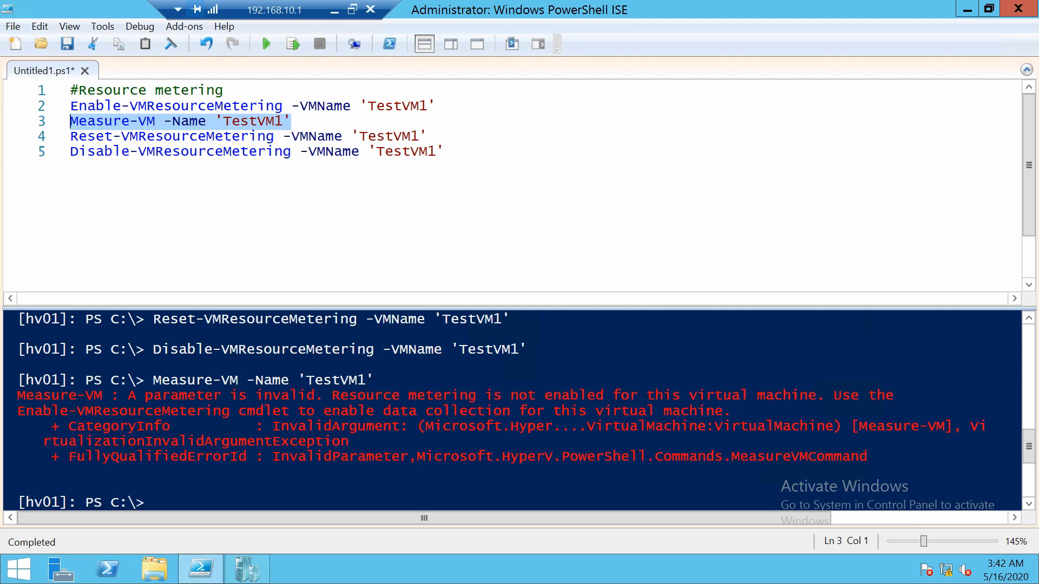
mouse_move(262, 525)
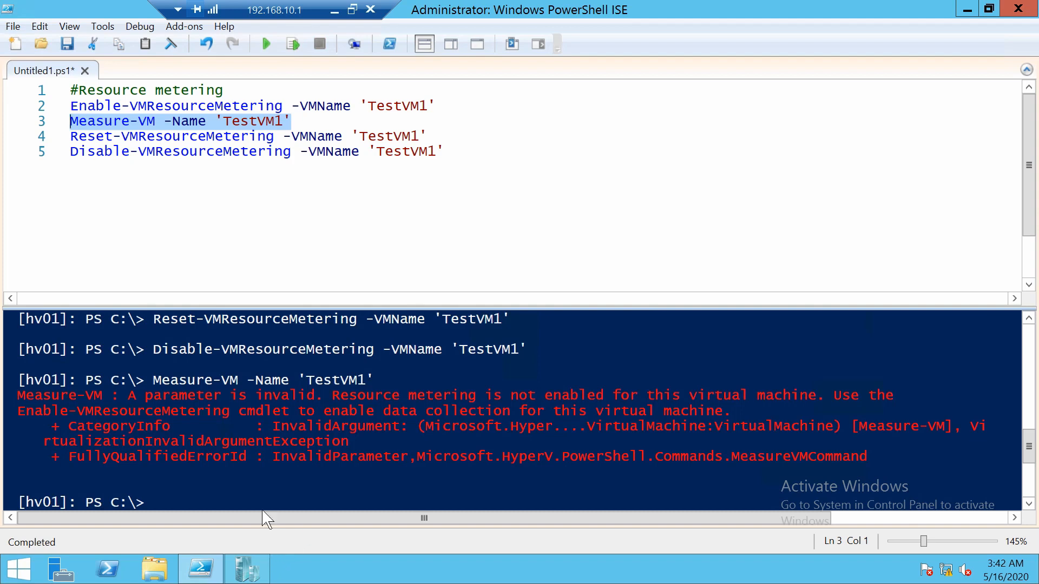